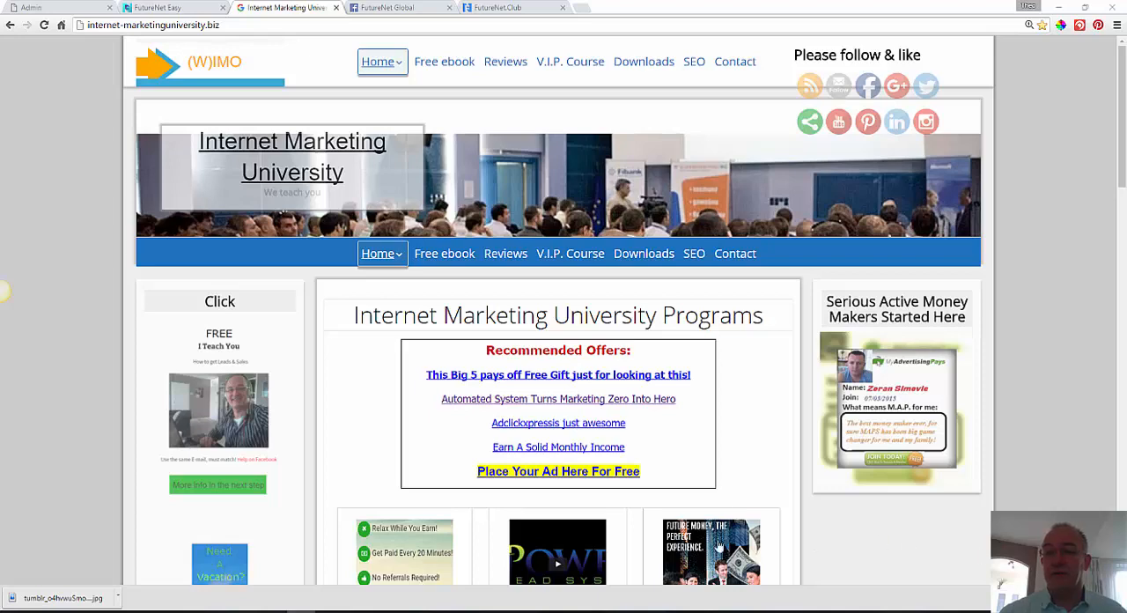
Switch to the FutureNet Global Facebook group and show its Discussion posts
scroll(down, 3)
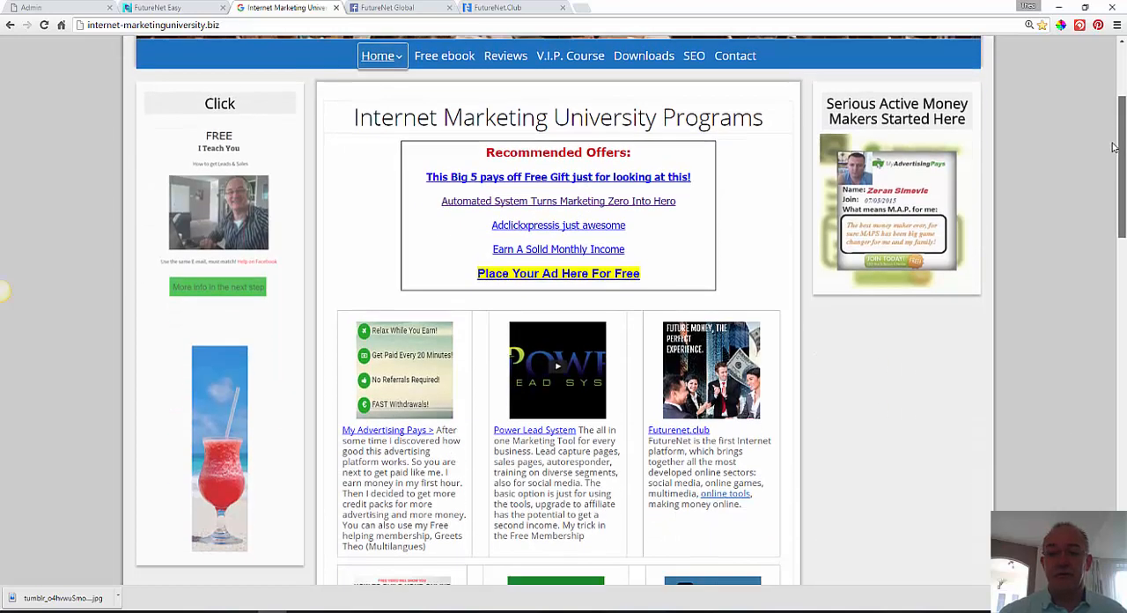
scroll(down, 3)
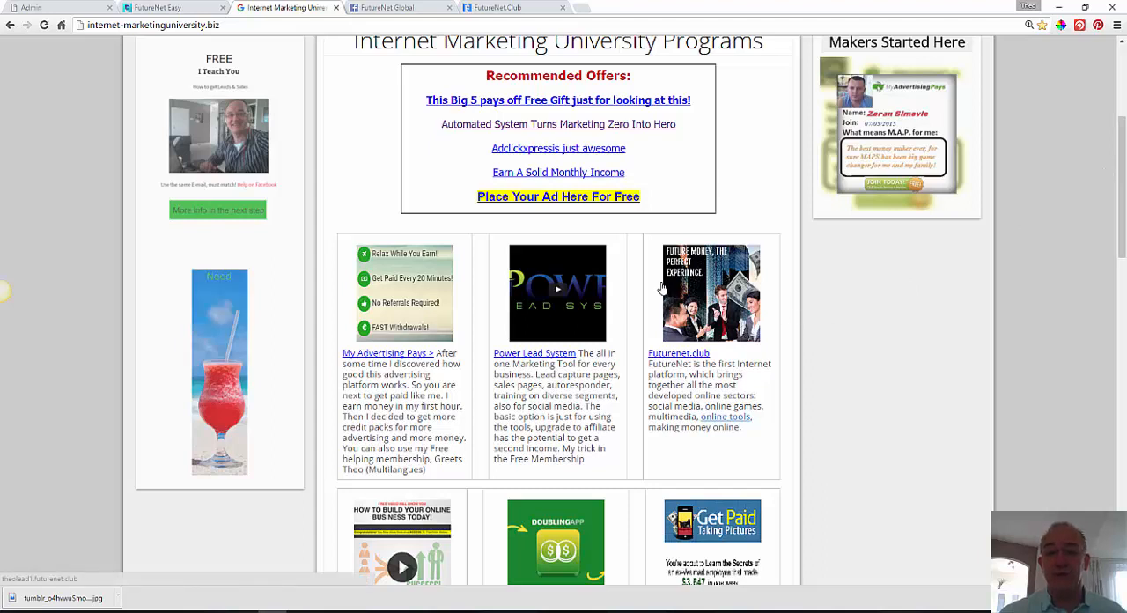
mouse_move(722, 280)
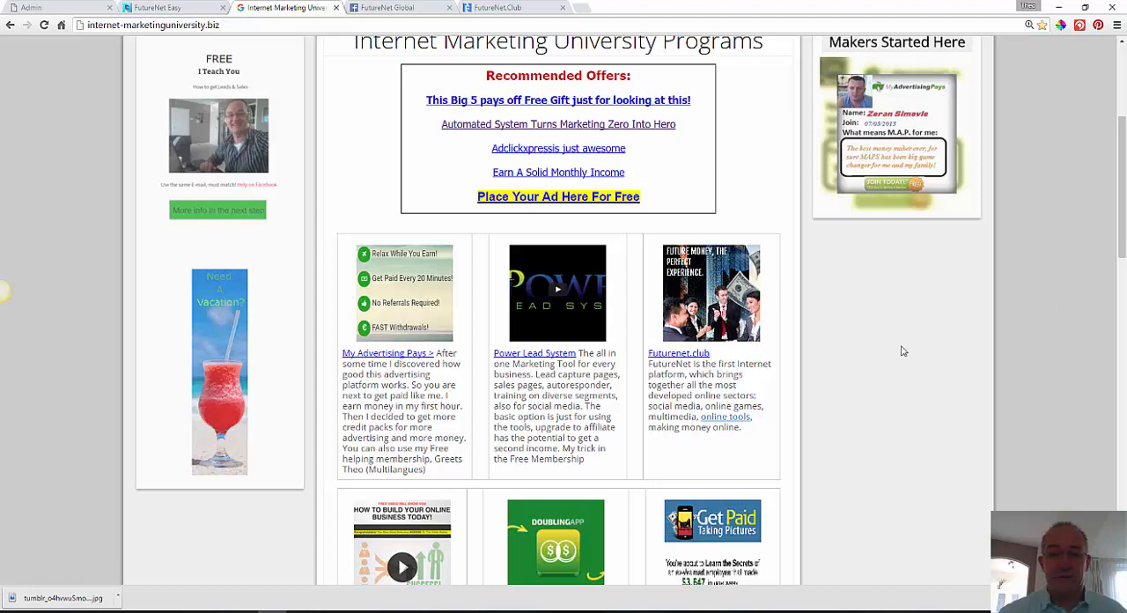
mouse_move(884, 361)
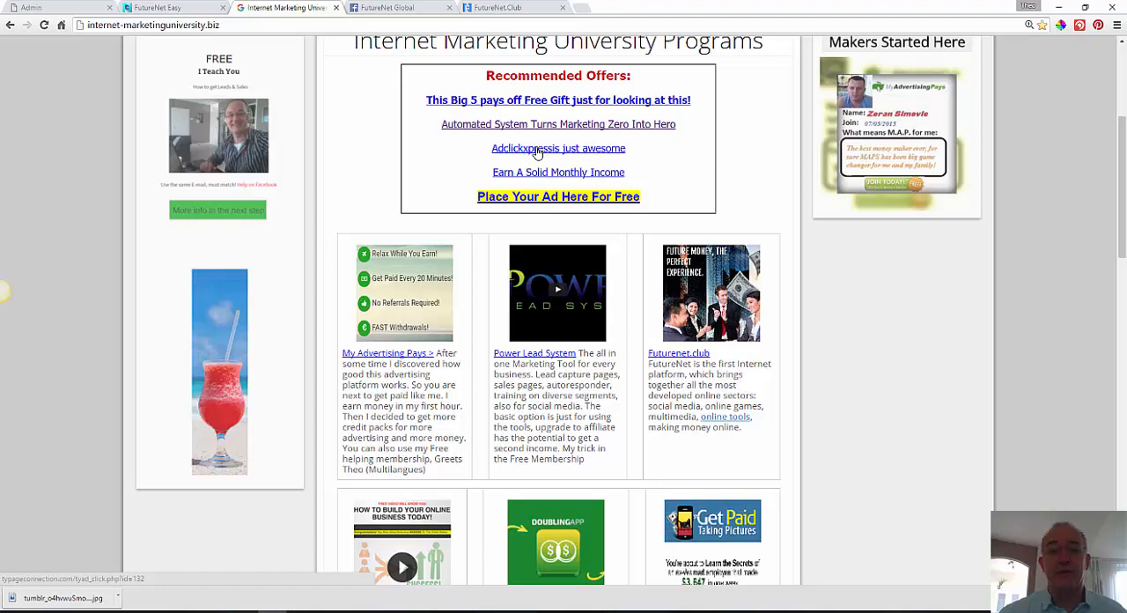
mouse_move(553, 137)
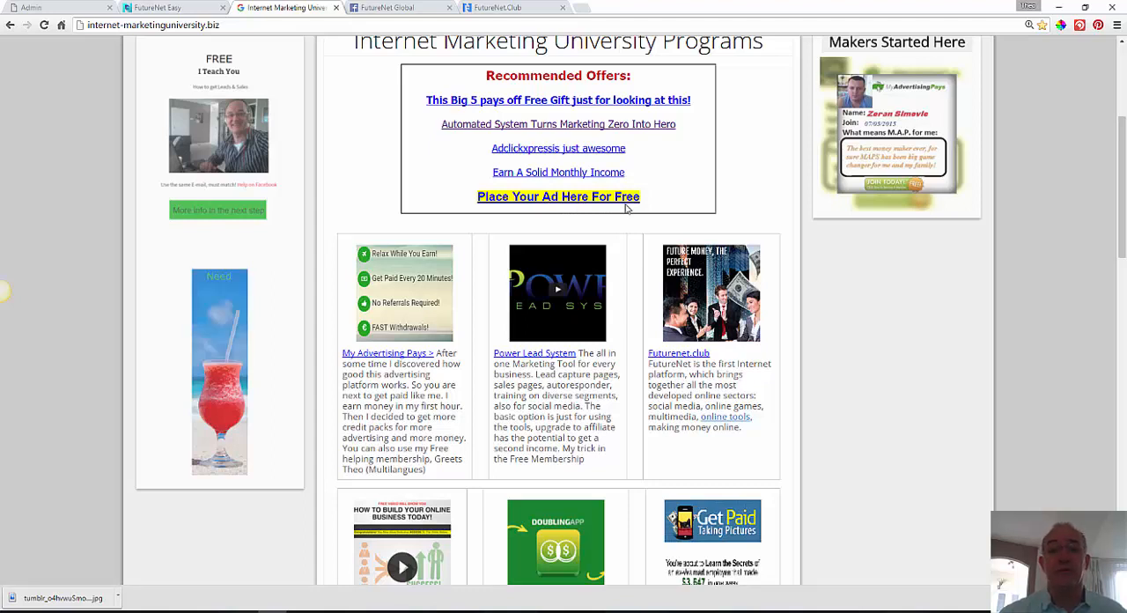
mouse_move(678, 162)
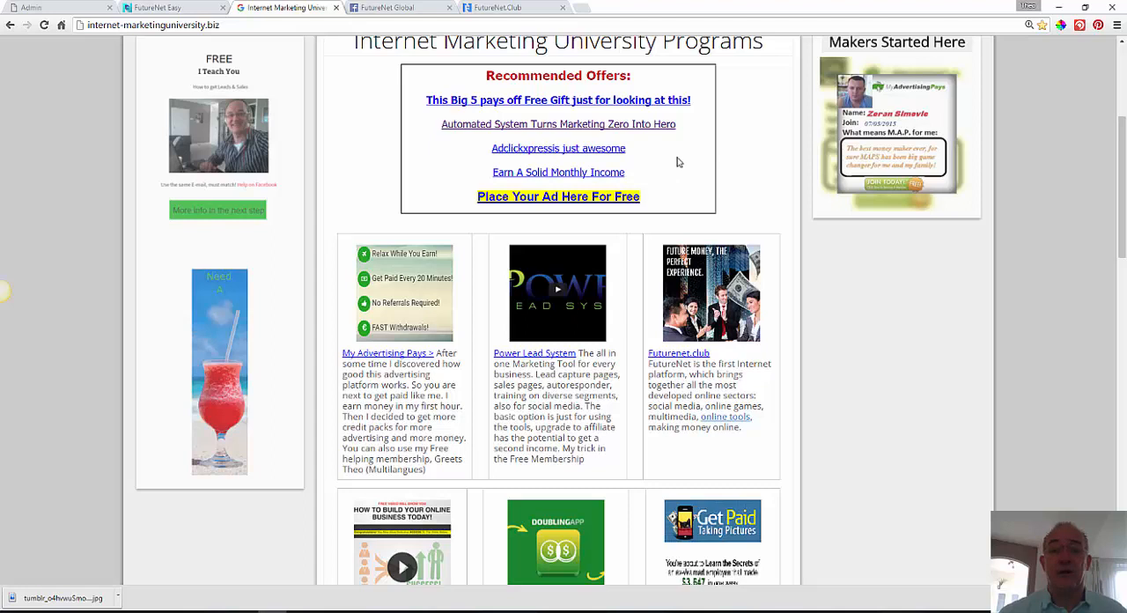
mouse_move(560, 148)
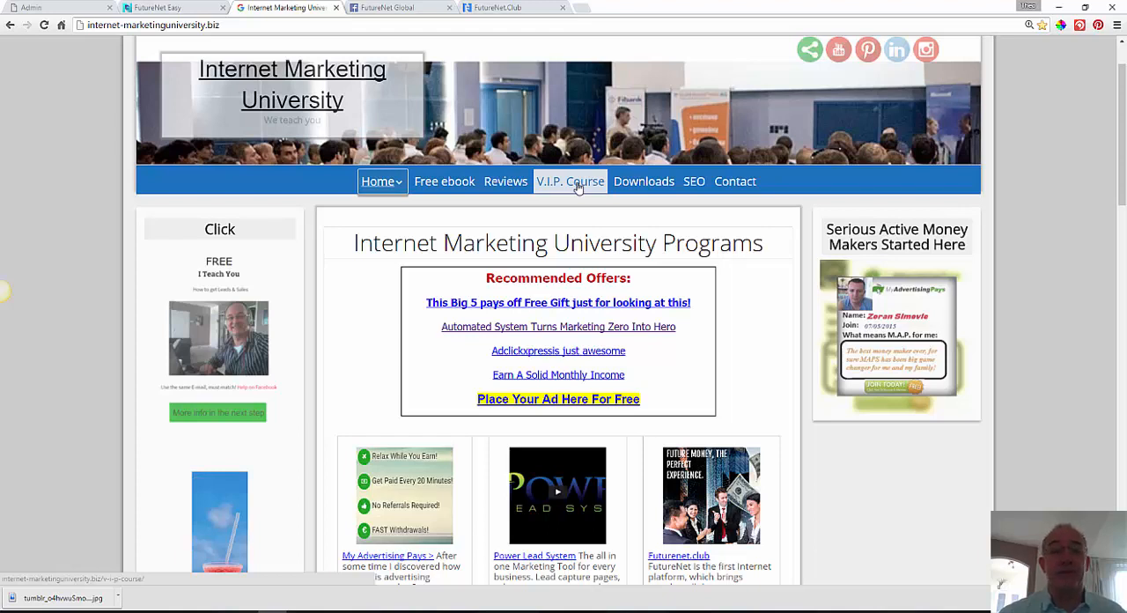
mouse_move(509, 275)
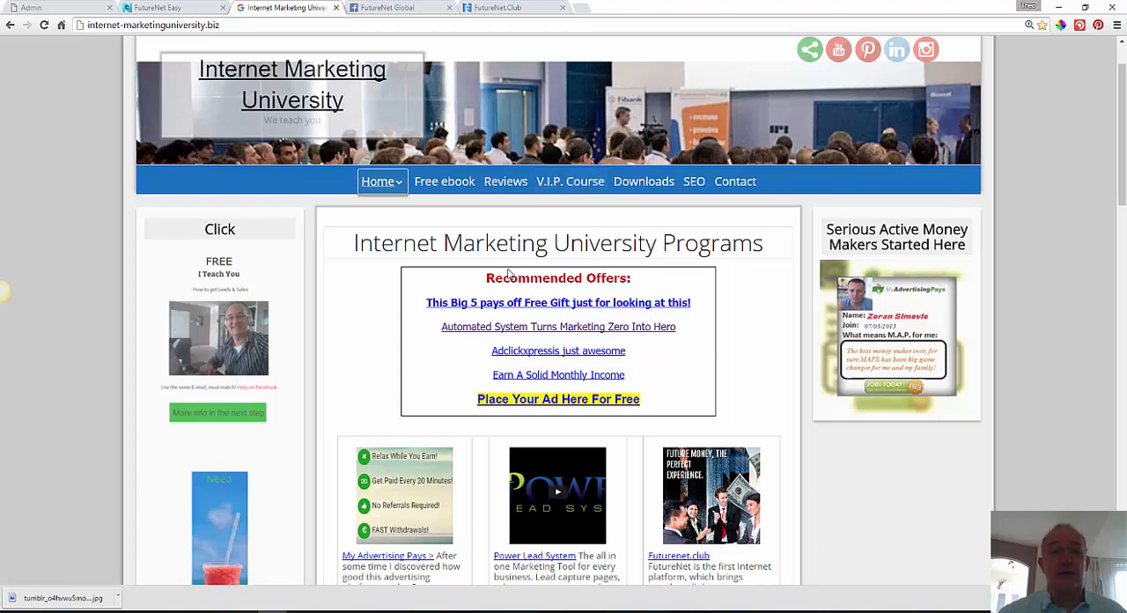
mouse_move(1122, 180)
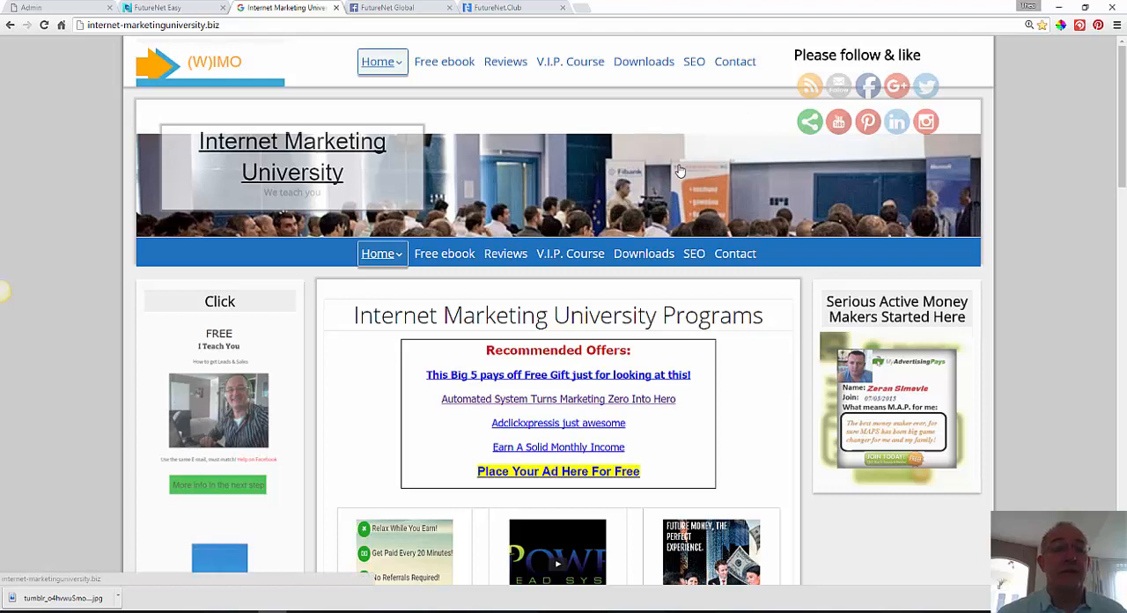
mouse_move(560, 196)
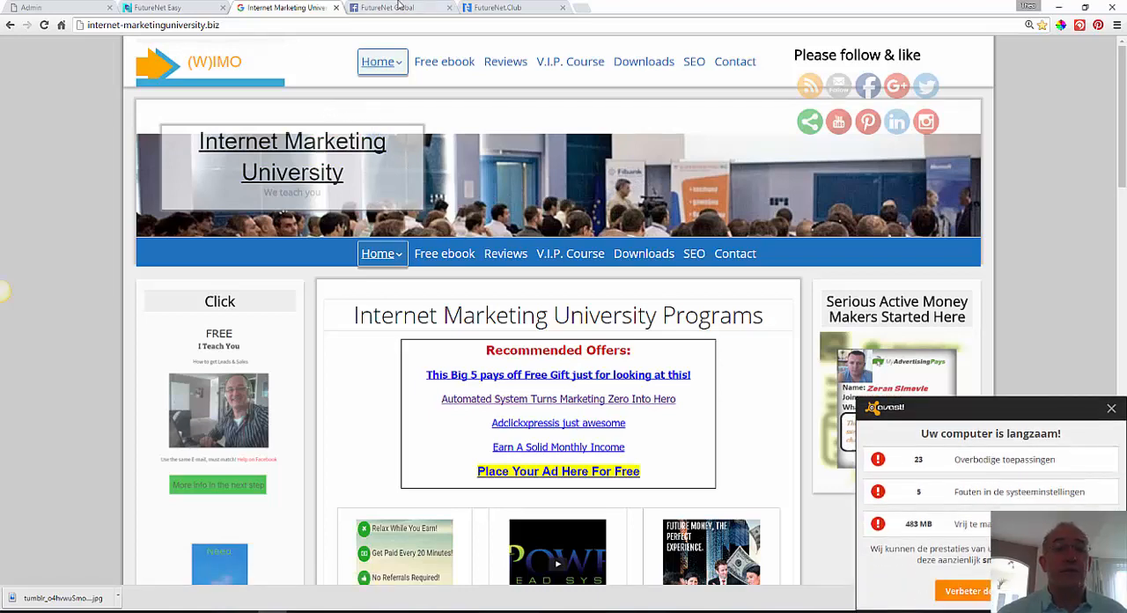
click(391, 7)
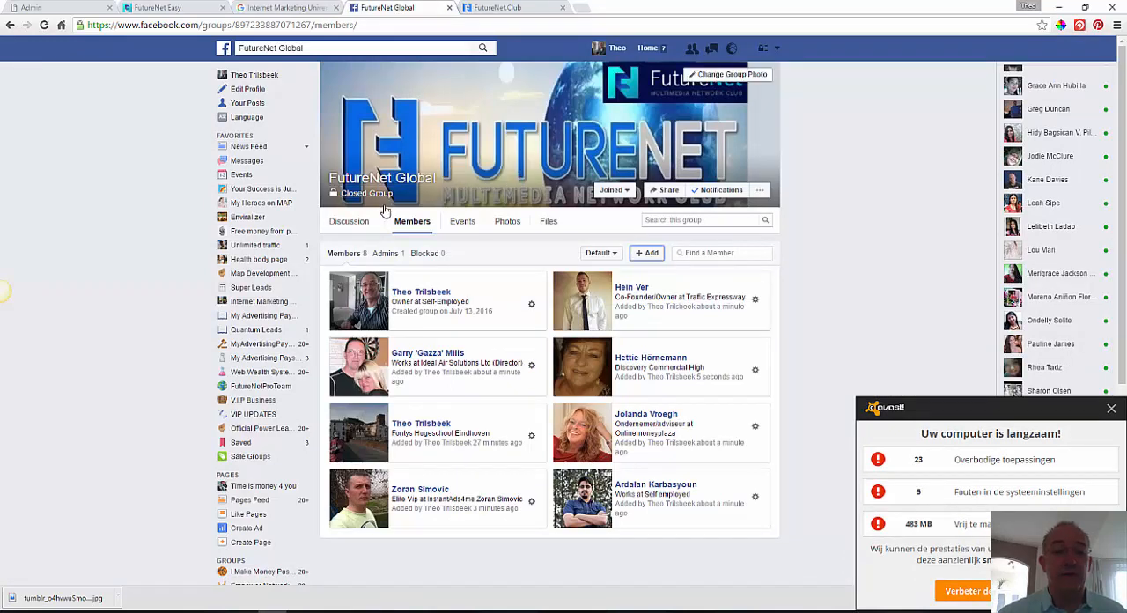
click(352, 222)
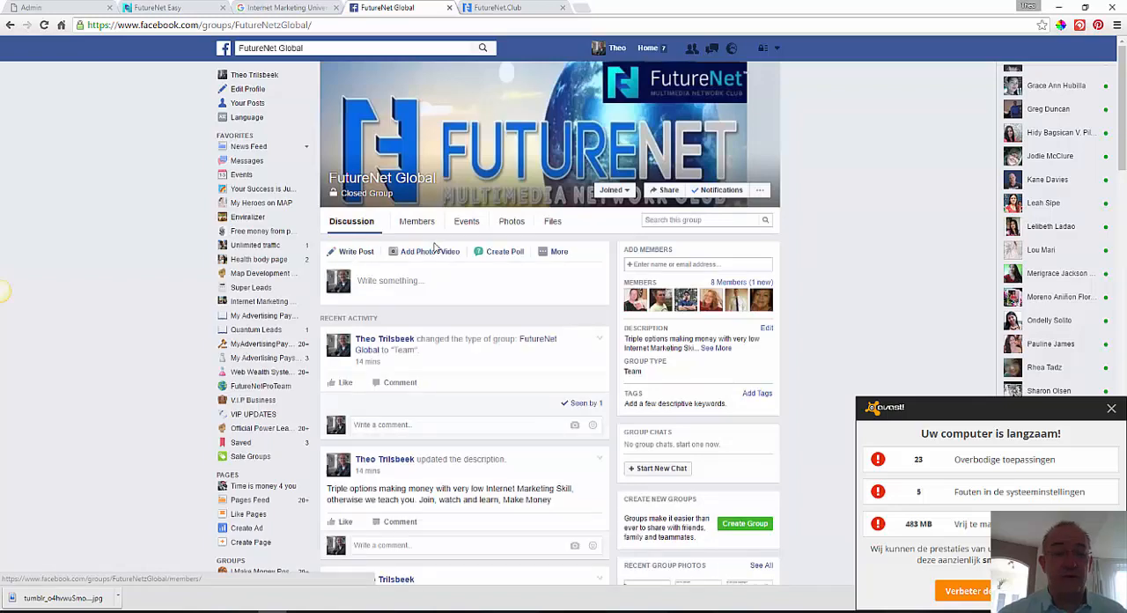
Scroll down through the group's recent discussion posts and description updates
scroll(down, 3)
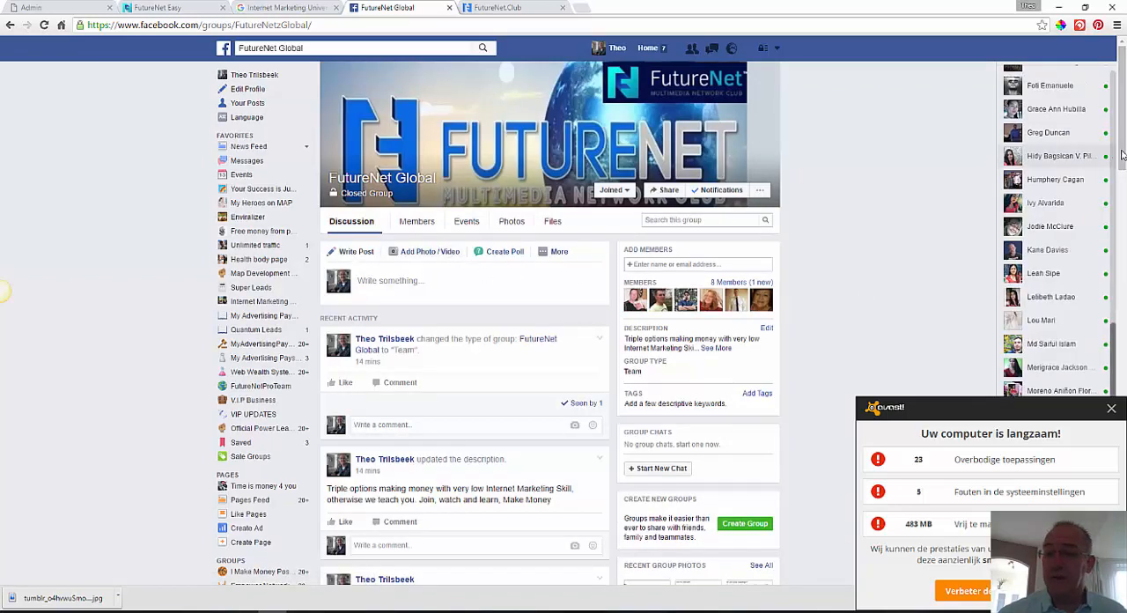
scroll(down, 3)
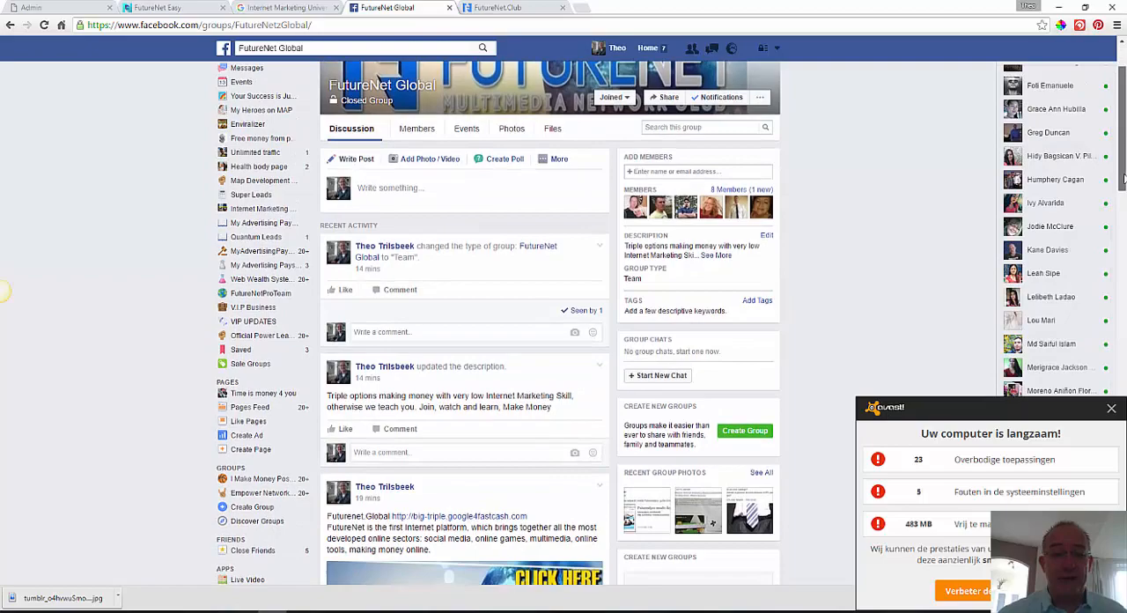
scroll(down, 3)
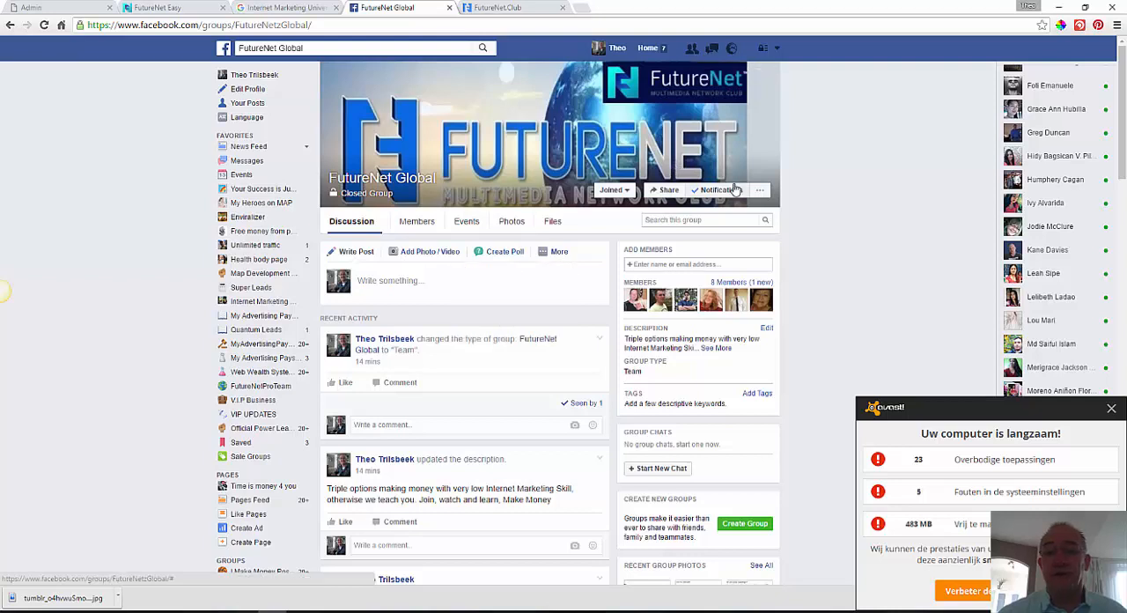
mouse_move(731, 192)
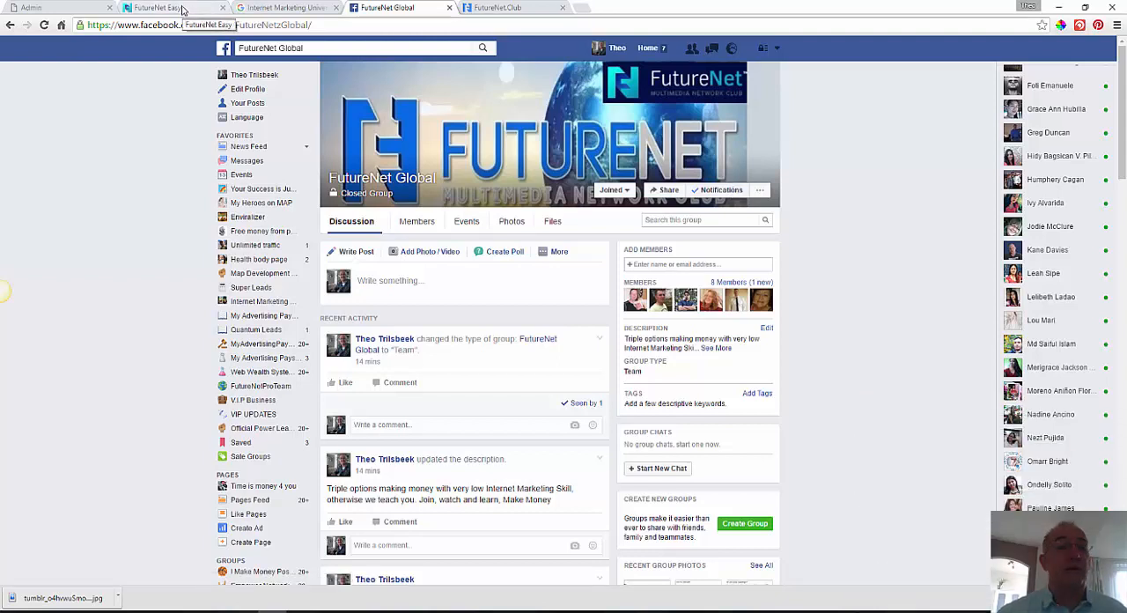
Switch to the FutureNet funnel page and scroll to its upgrade video and Get Started offer
click(173, 7)
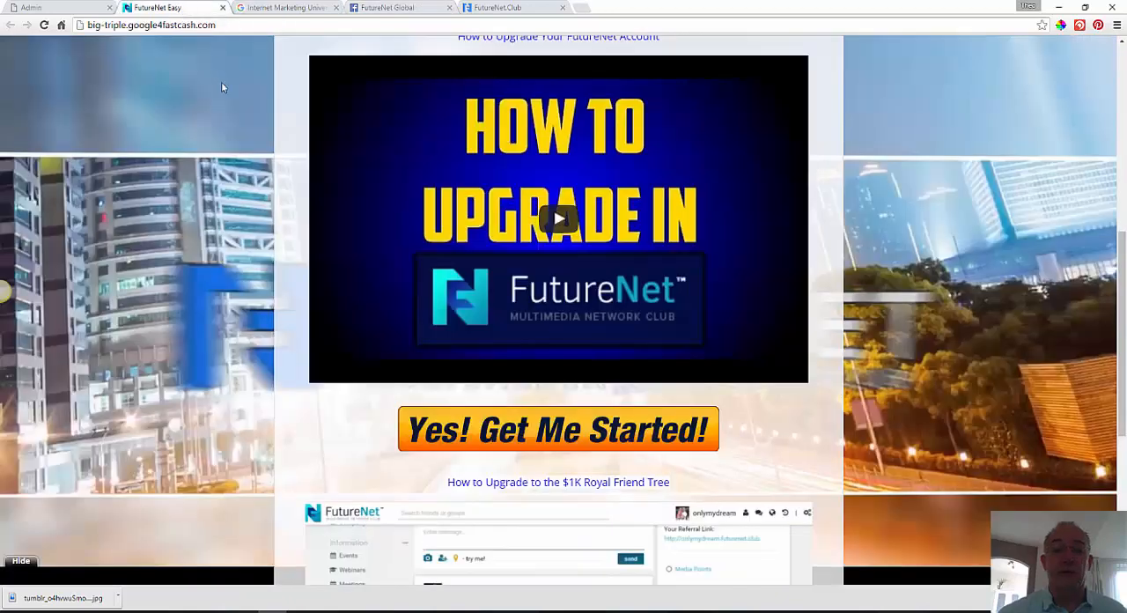
mouse_move(507, 264)
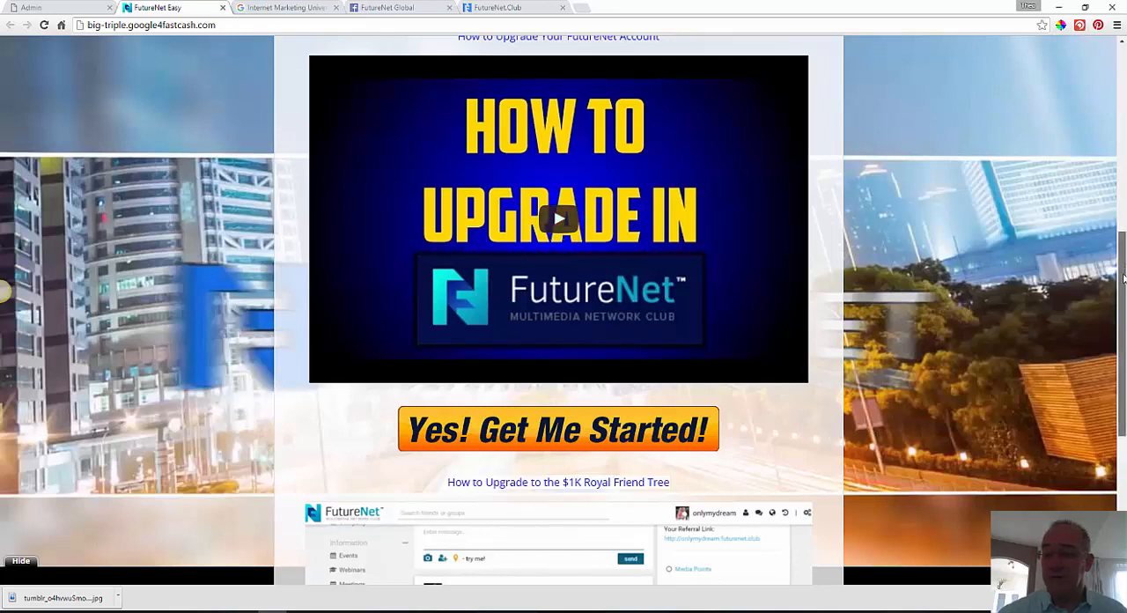
scroll(down, 3)
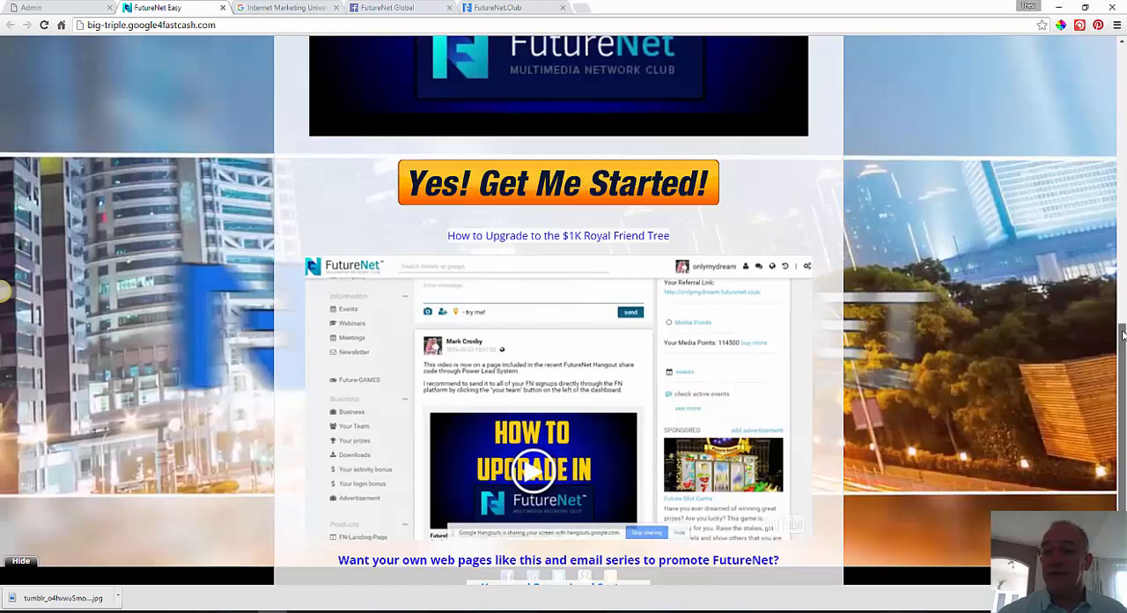
scroll(down, 3)
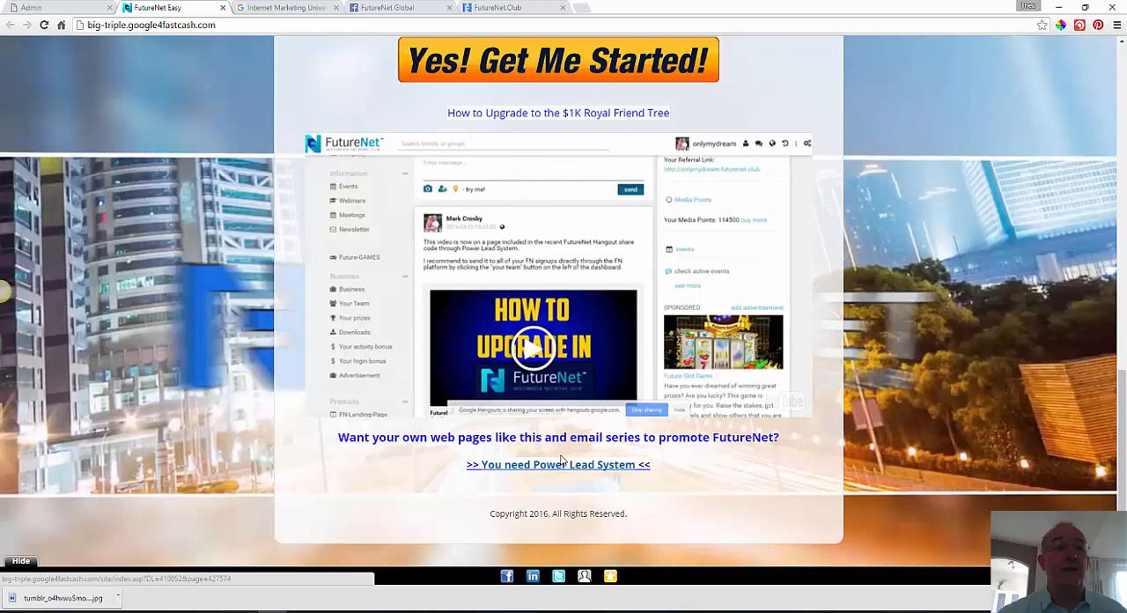
mouse_move(260, 130)
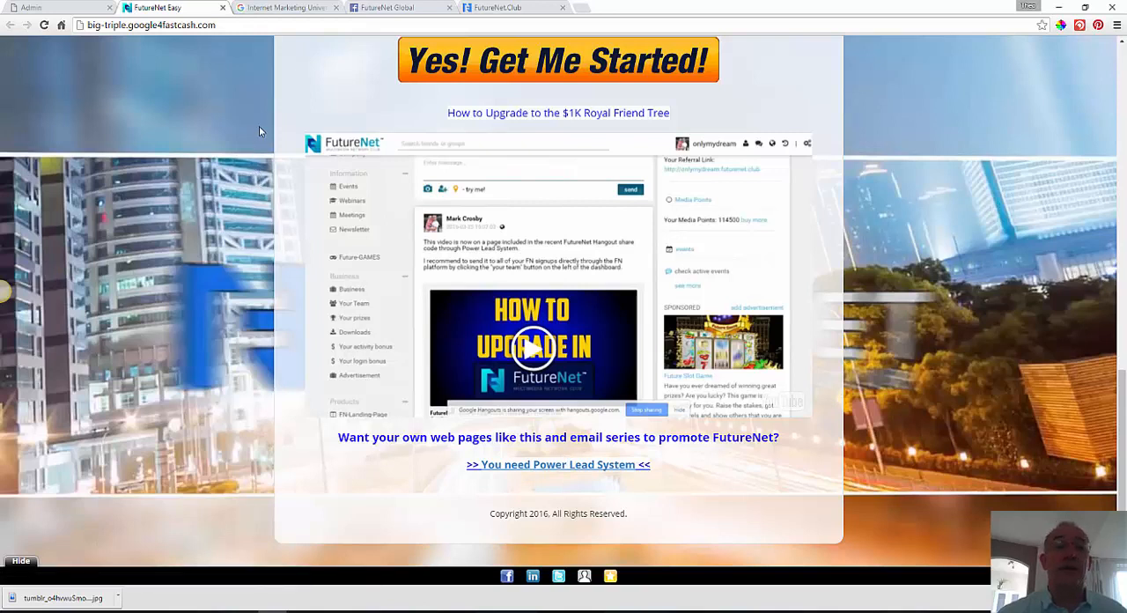
mouse_move(275, 119)
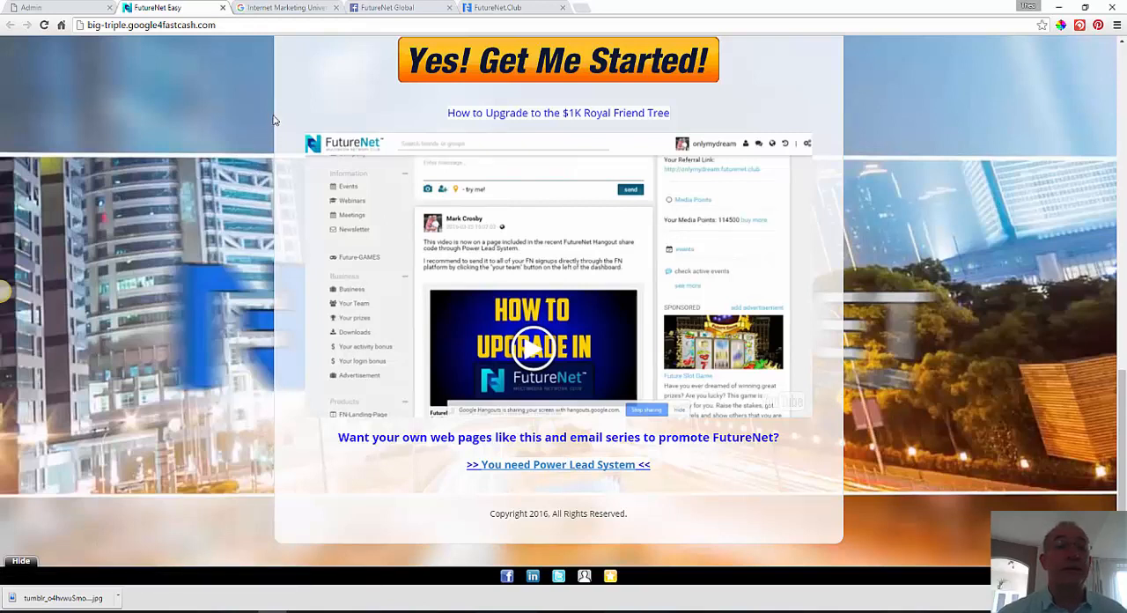
mouse_move(285, 94)
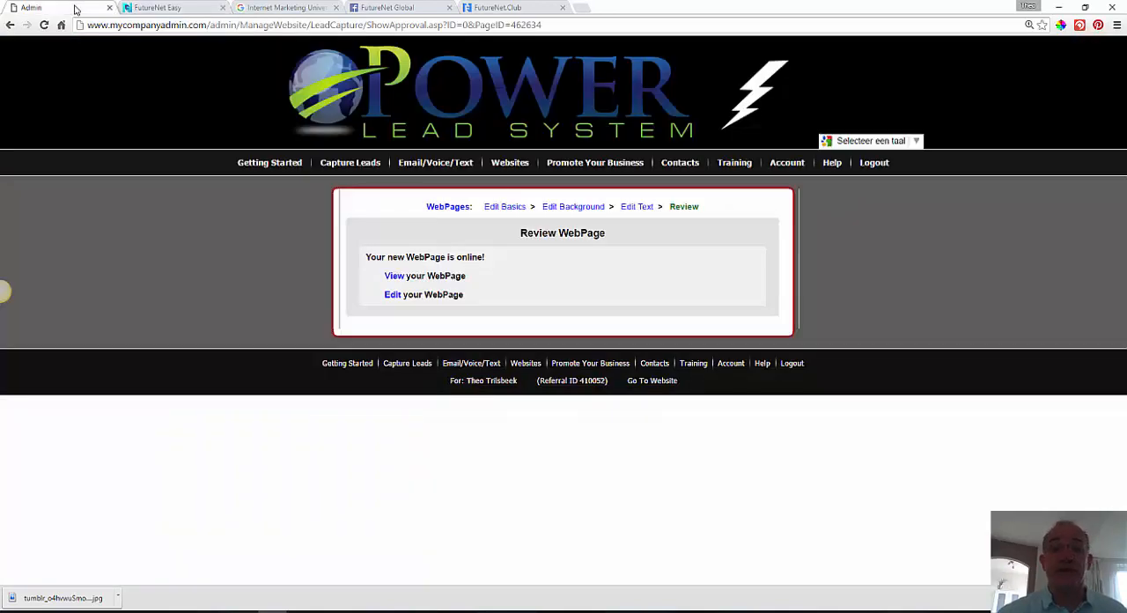
Bring up the Power Lead System admin page confirming the new webpage is online
click(349, 162)
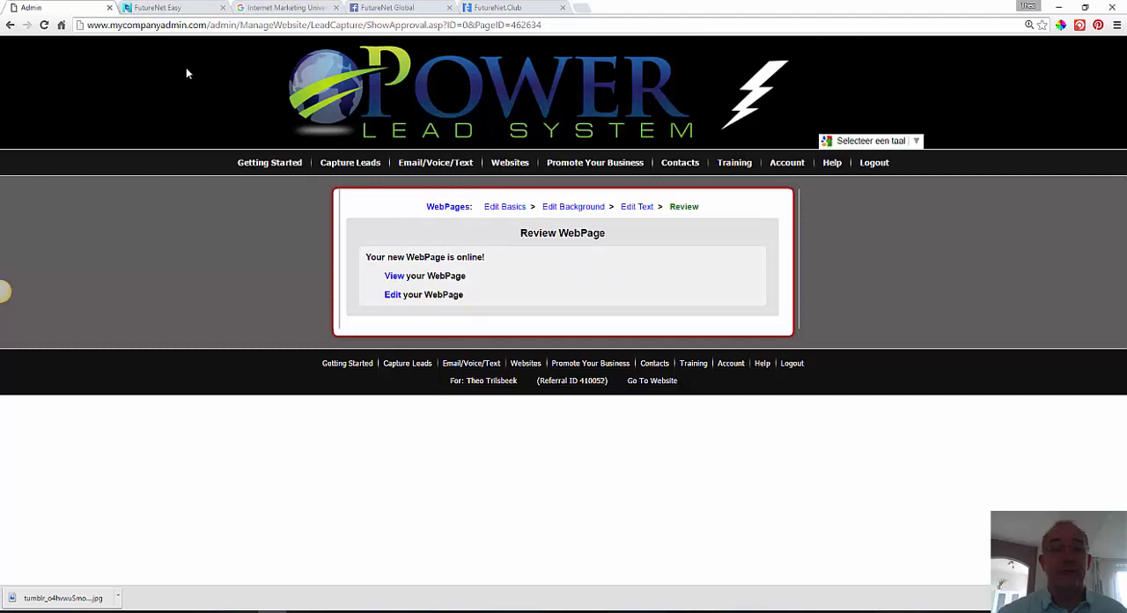
mouse_move(208, 130)
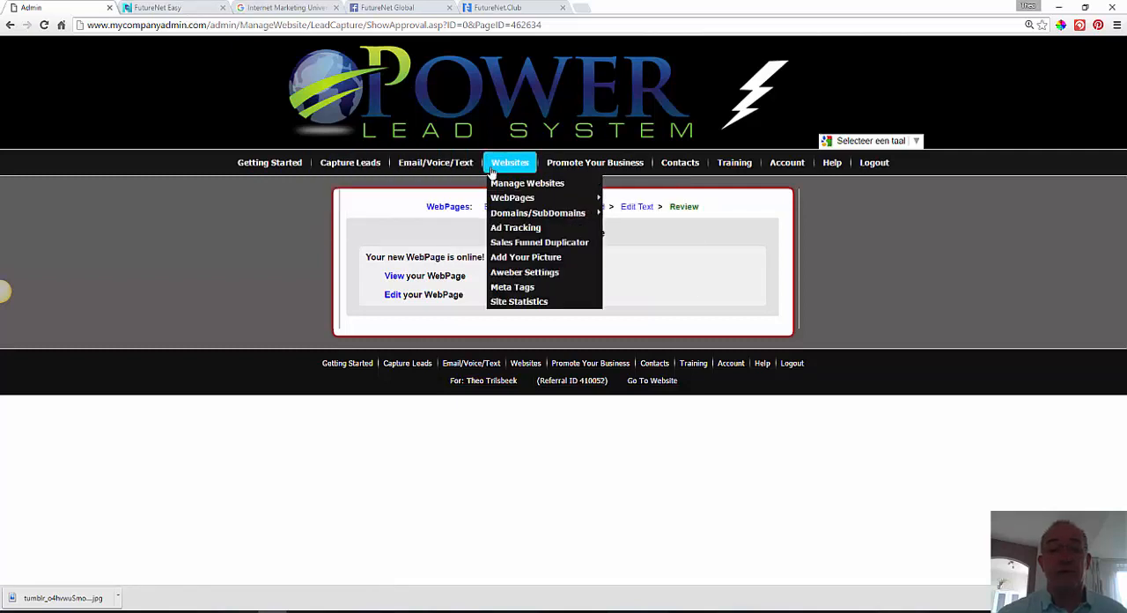
mouse_move(512, 197)
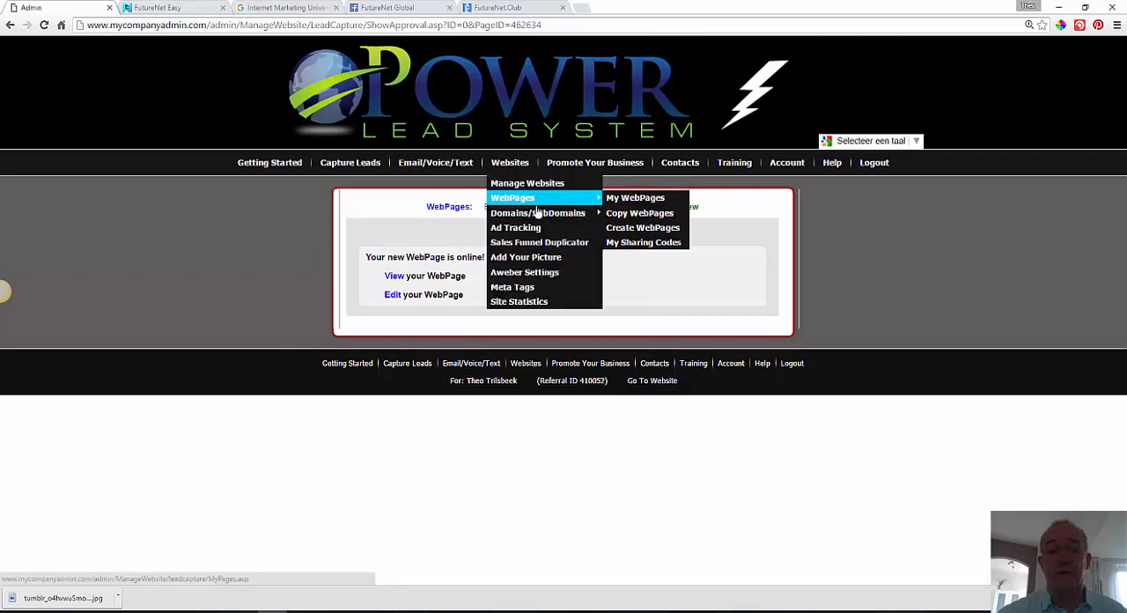
mouse_move(537, 213)
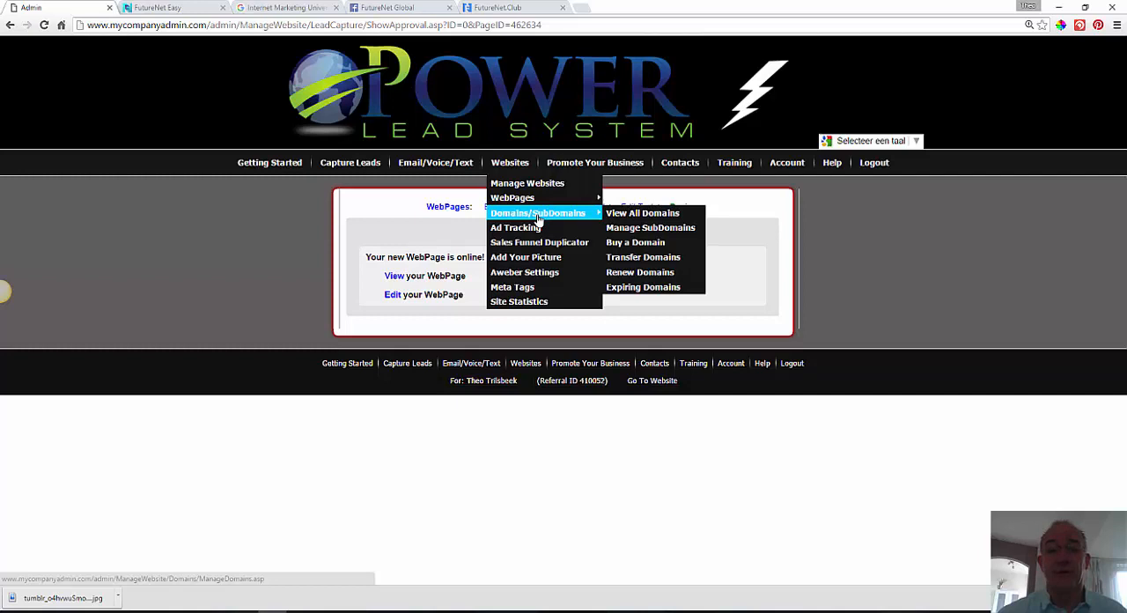
mouse_move(514, 228)
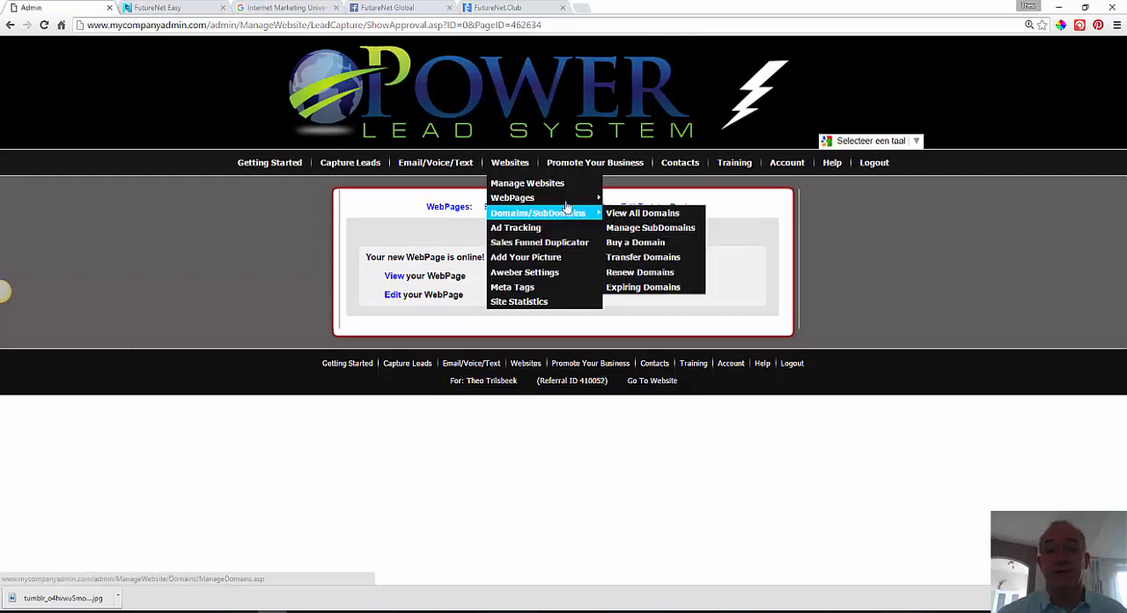
mouse_move(595, 213)
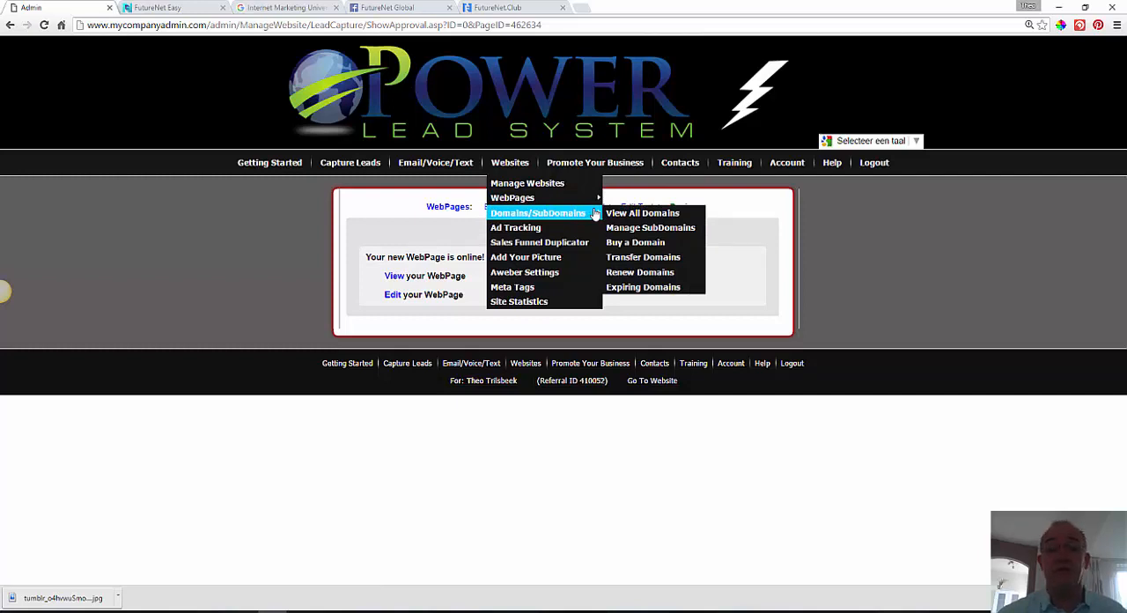
mouse_move(596, 213)
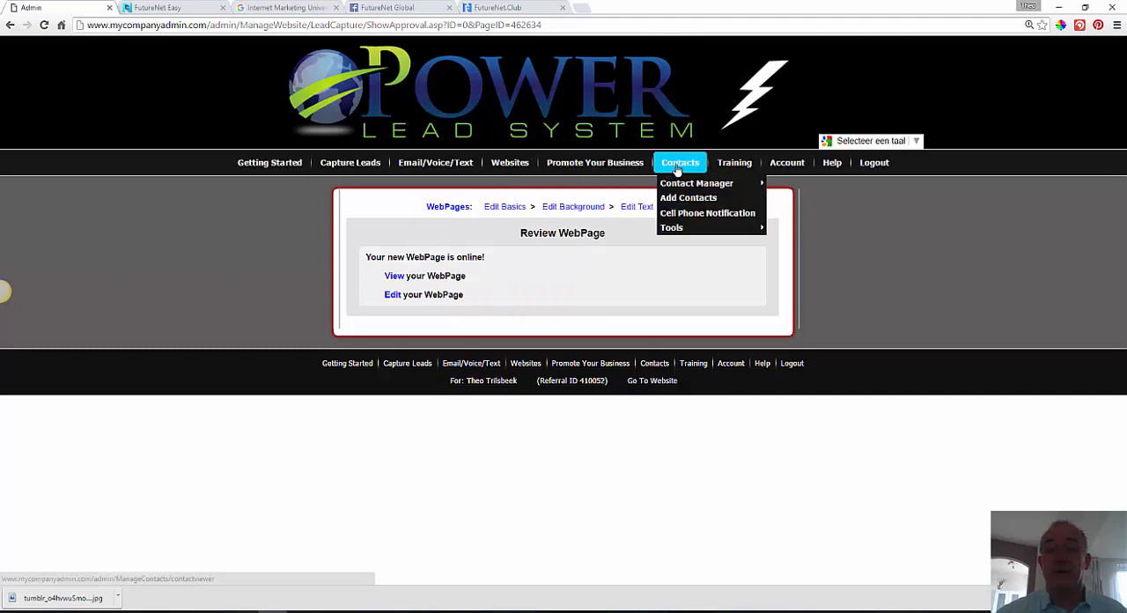
mouse_move(685, 183)
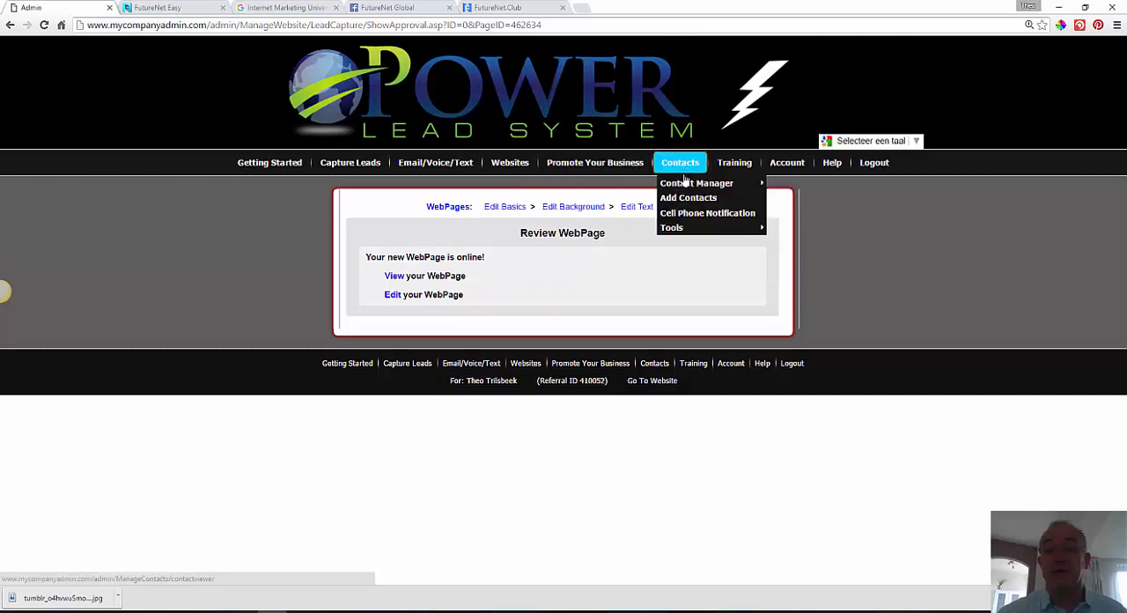
mouse_move(697, 183)
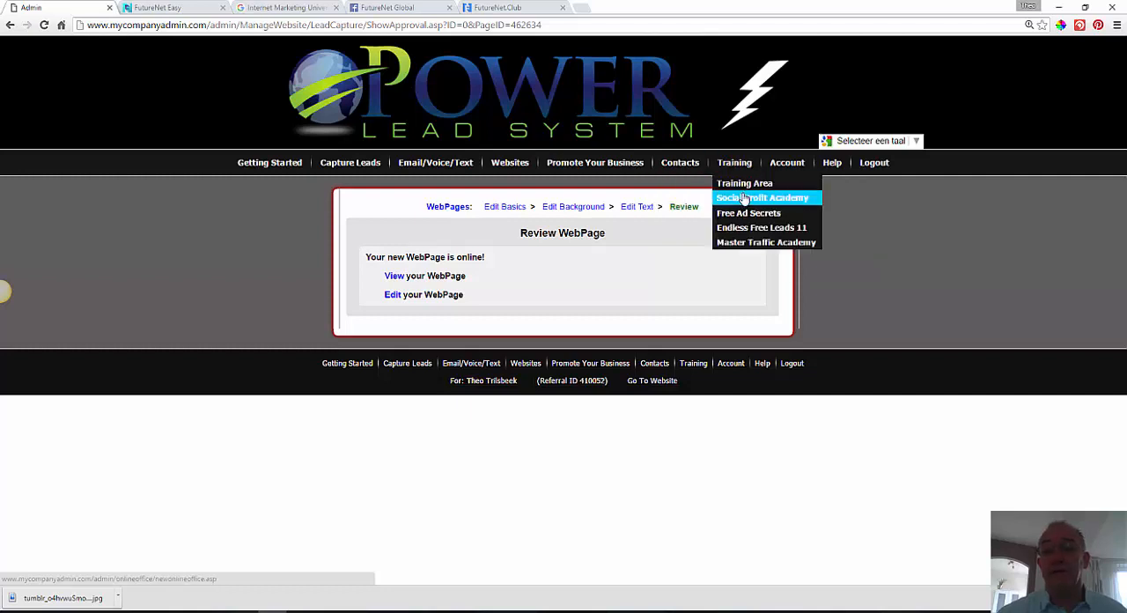
mouse_move(761, 227)
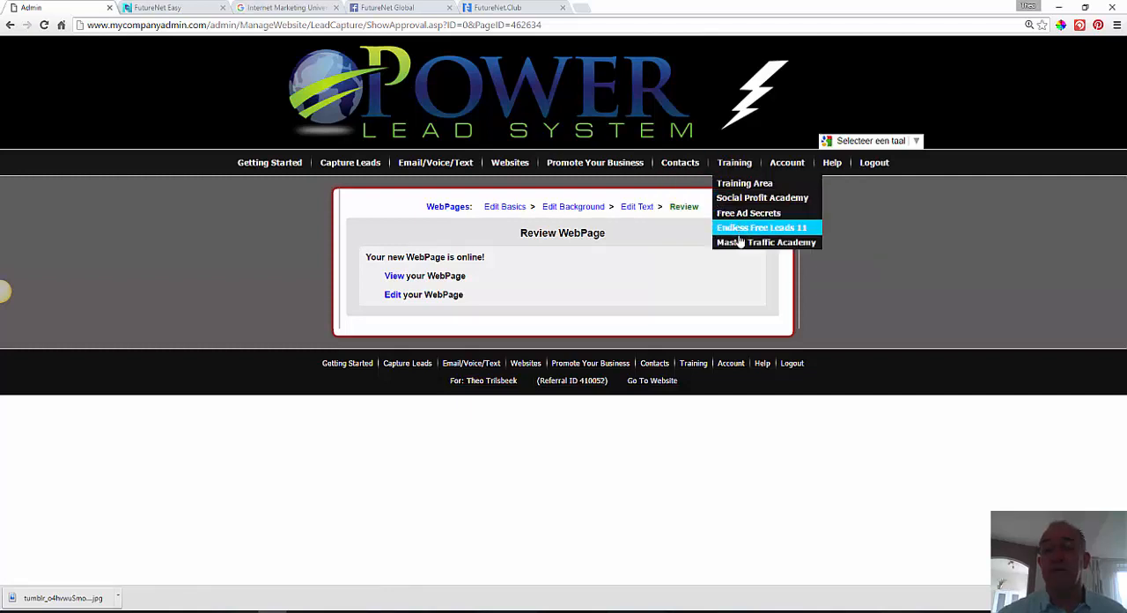
mouse_move(750, 227)
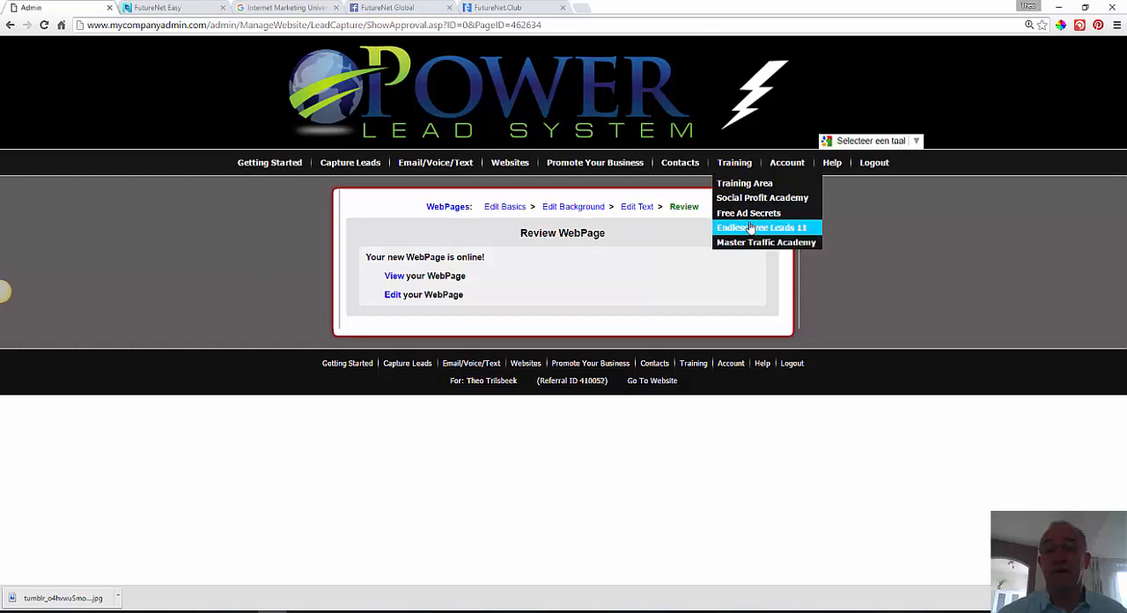
click(831, 162)
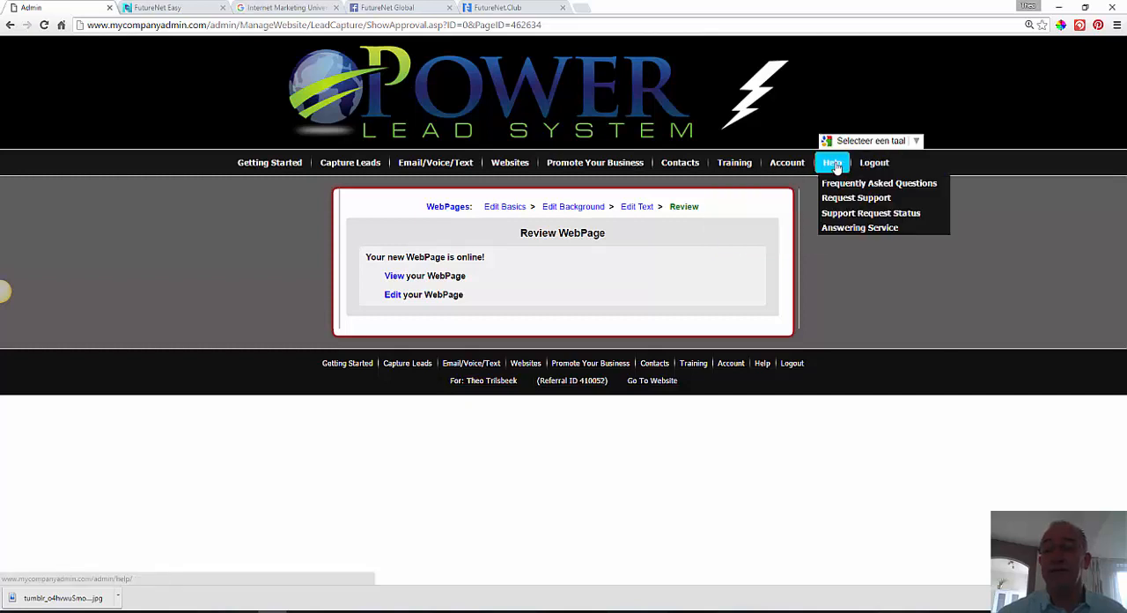
mouse_move(878, 183)
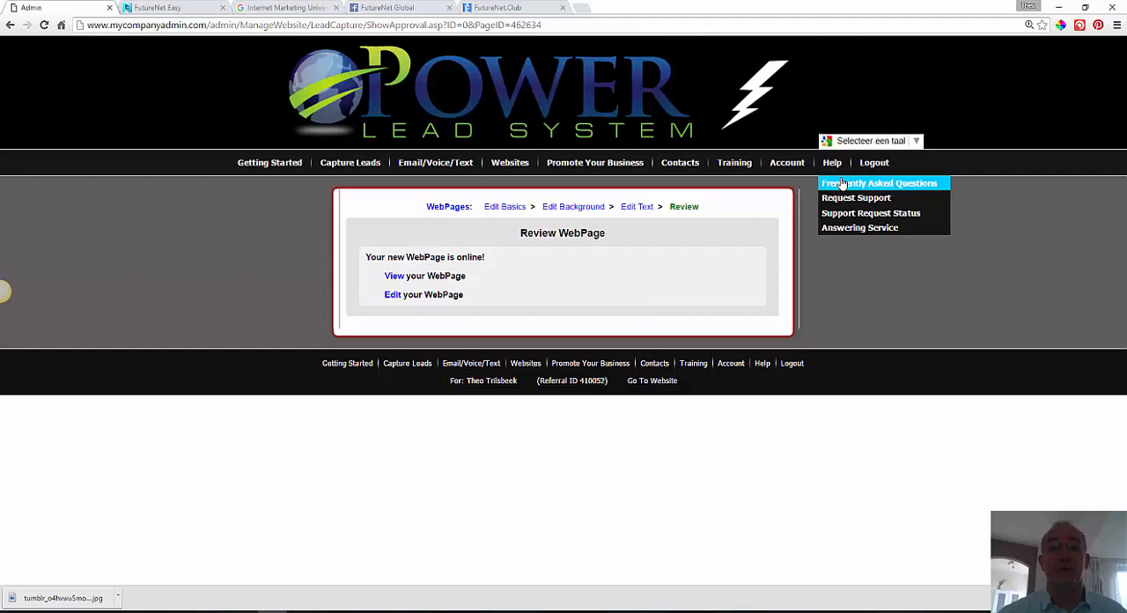
mouse_move(653, 168)
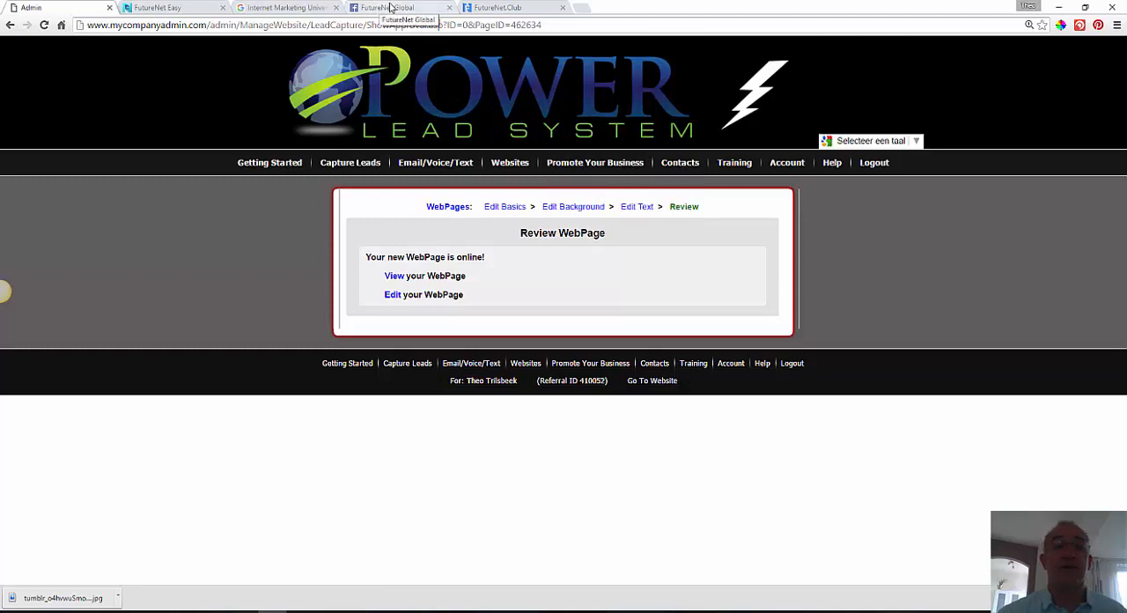
Switch to the FutureNet.Club registration page and go to the member board
click(514, 7)
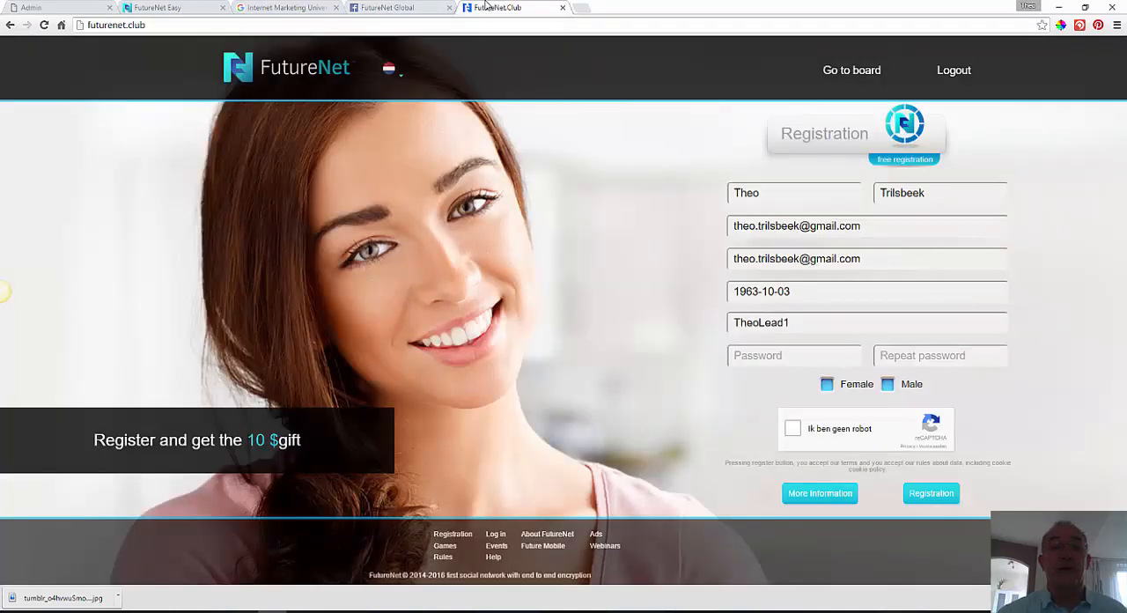
mouse_move(877, 437)
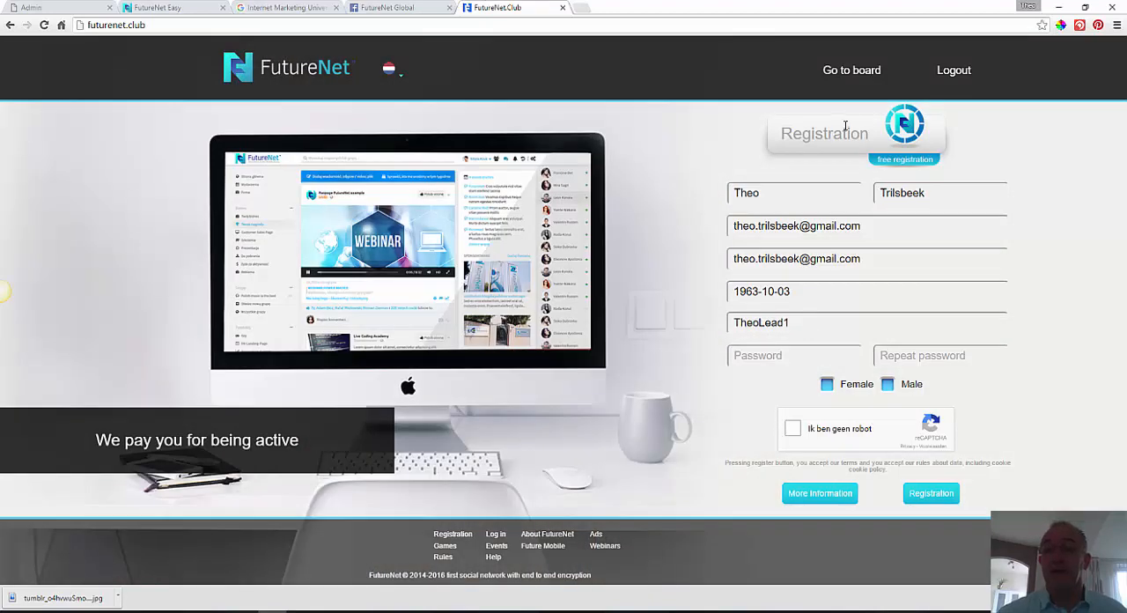
click(851, 70)
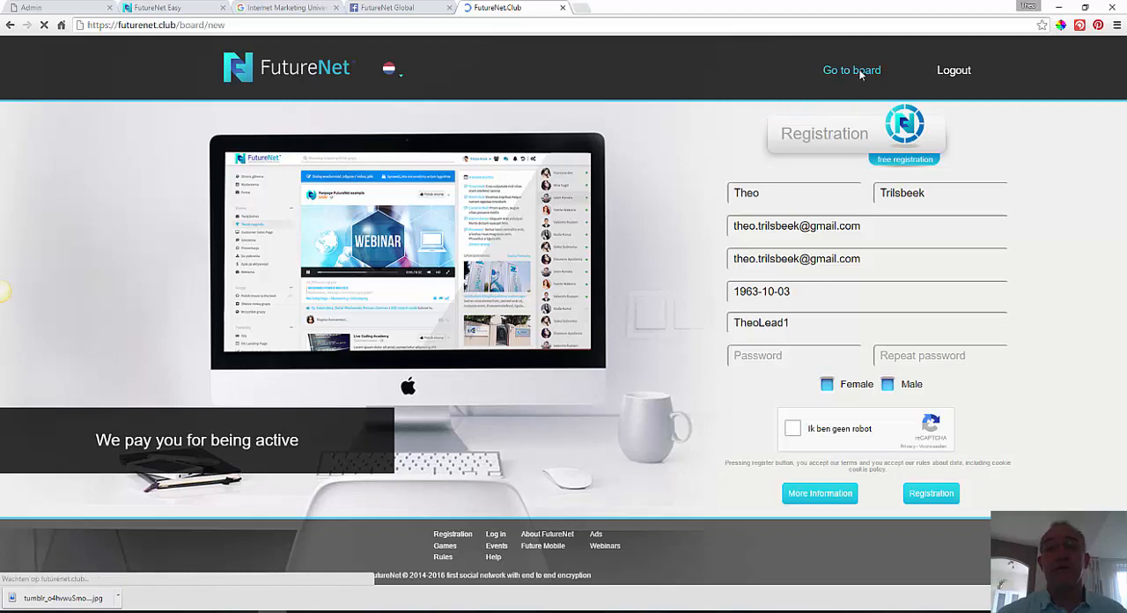